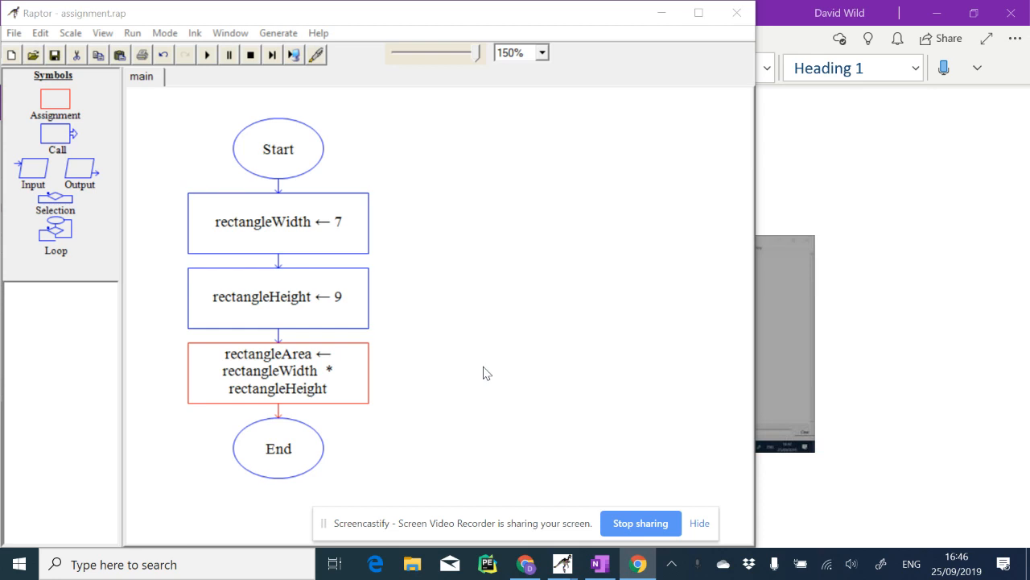
mouse_move(277, 183)
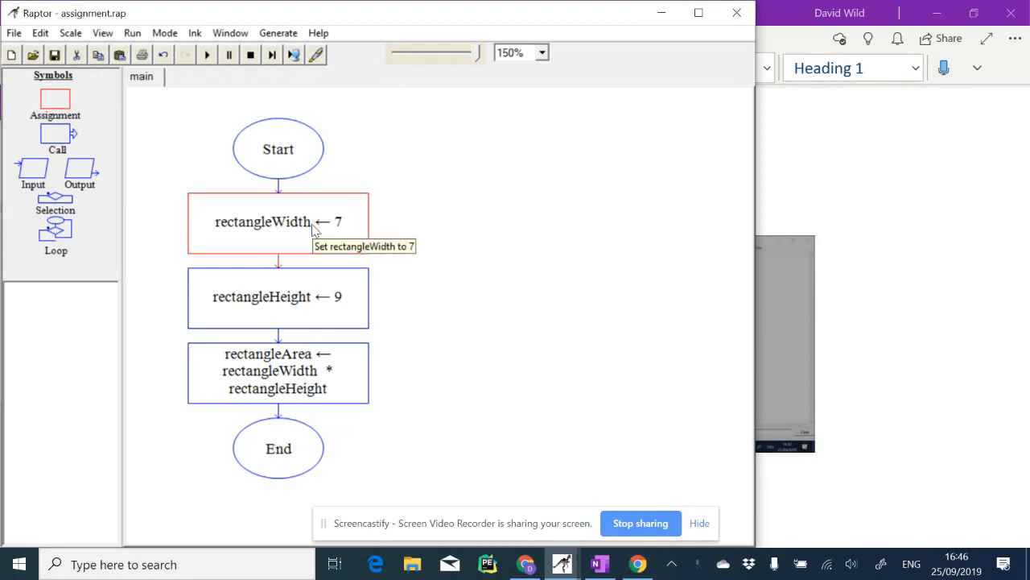
mouse_move(242, 232)
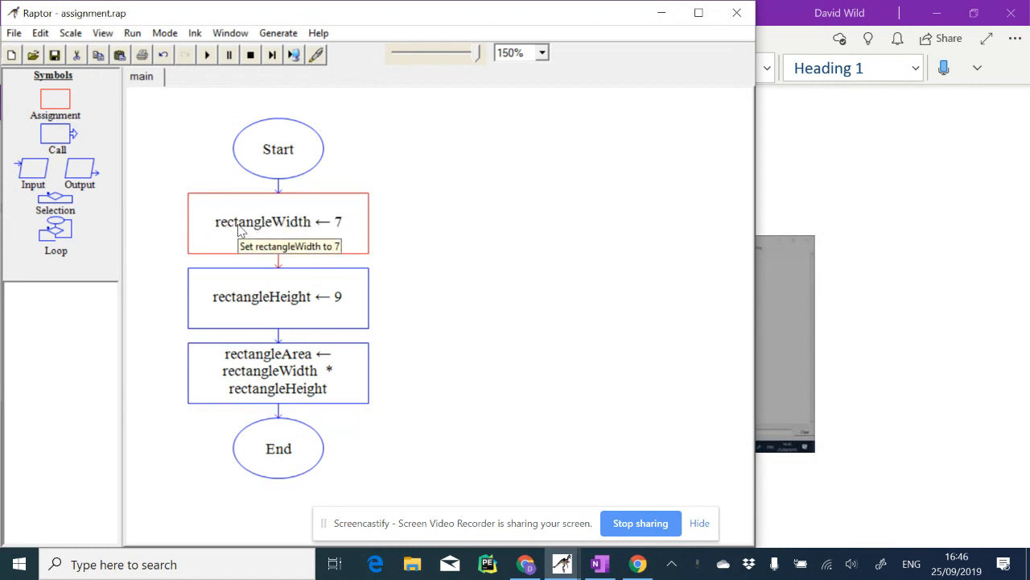
mouse_move(322, 224)
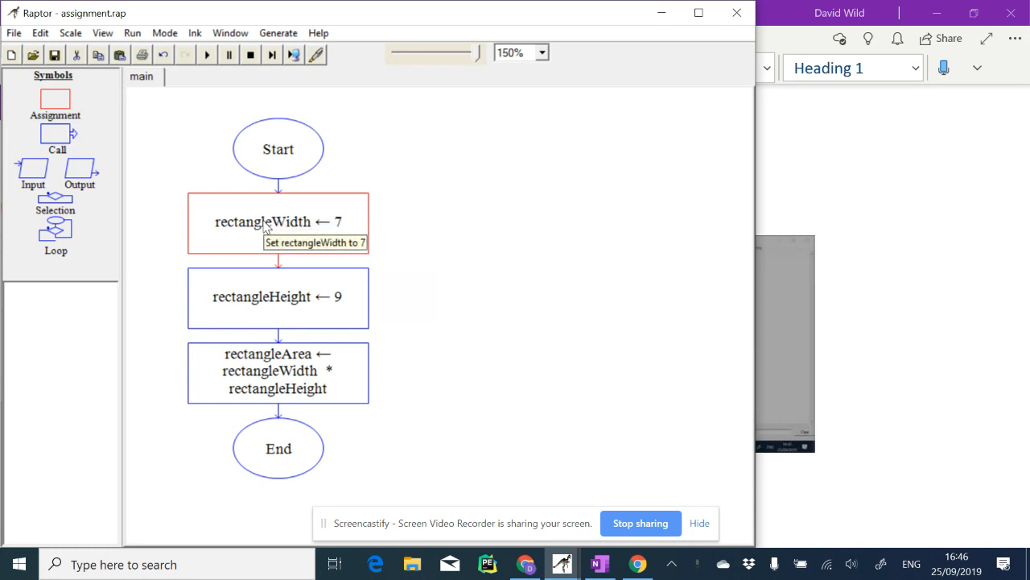
mouse_move(286, 232)
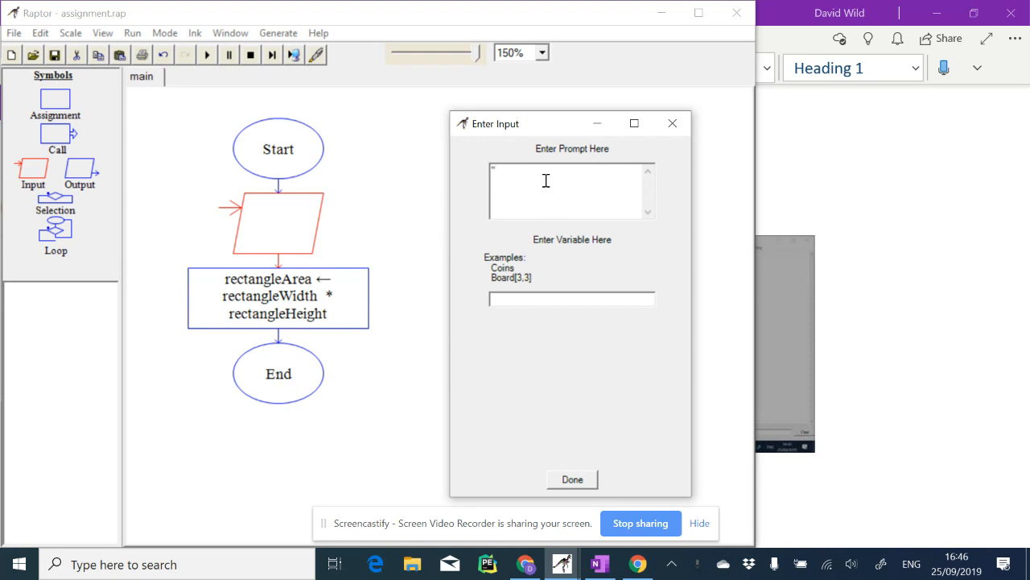
Step: Add an input step prompting for the rectangle width and storing it in rectangleWidth
type("\"Input the value of the width of the rectangle")
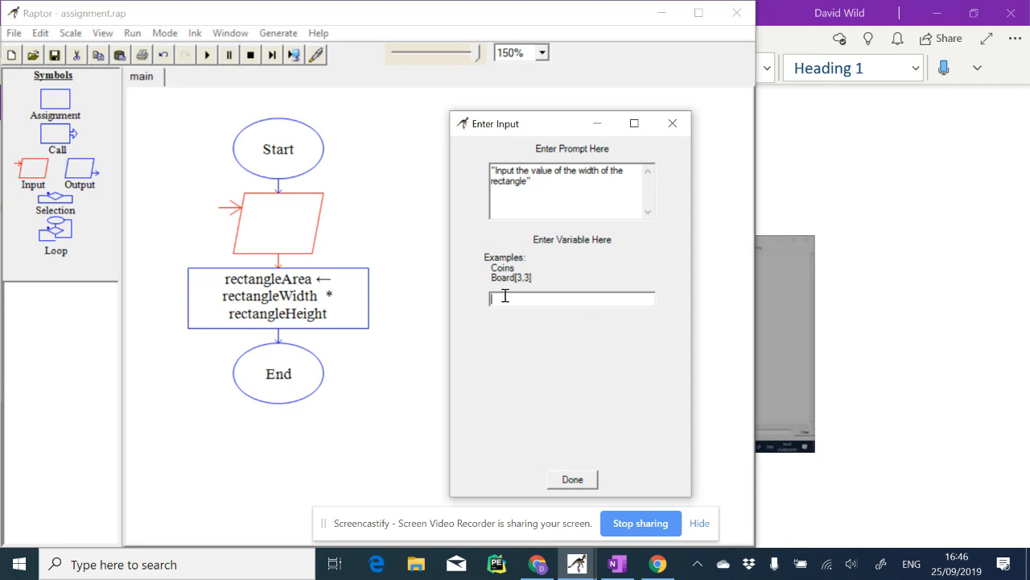
mouse_move(523, 300)
type("rectangleWidth")
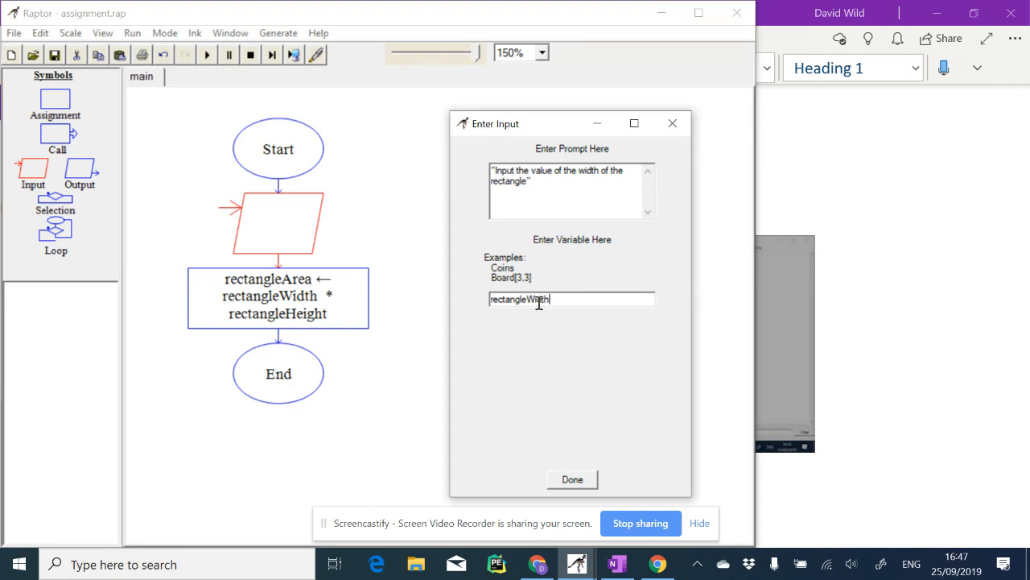
double_click(519, 297)
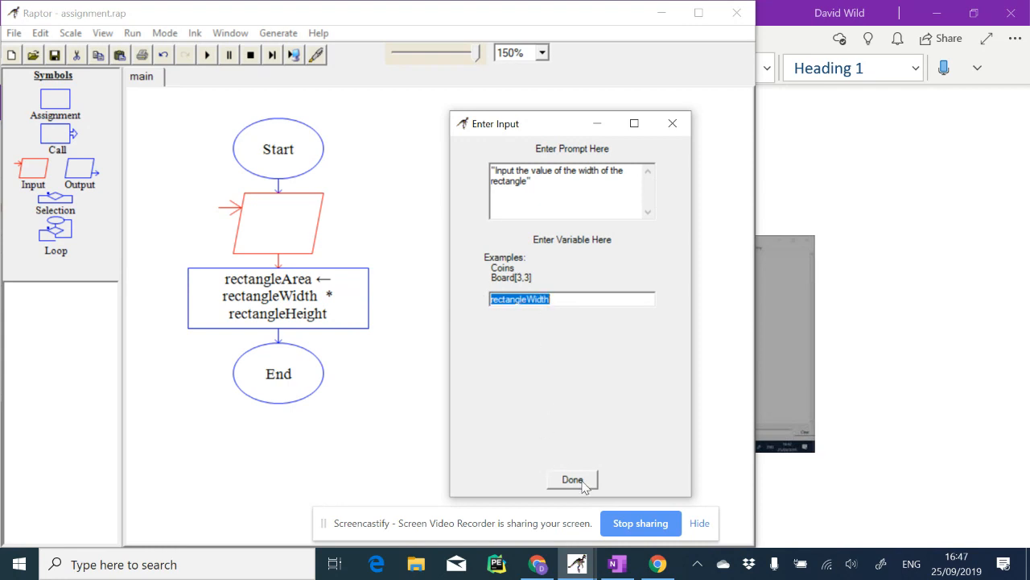
left_click(572, 480)
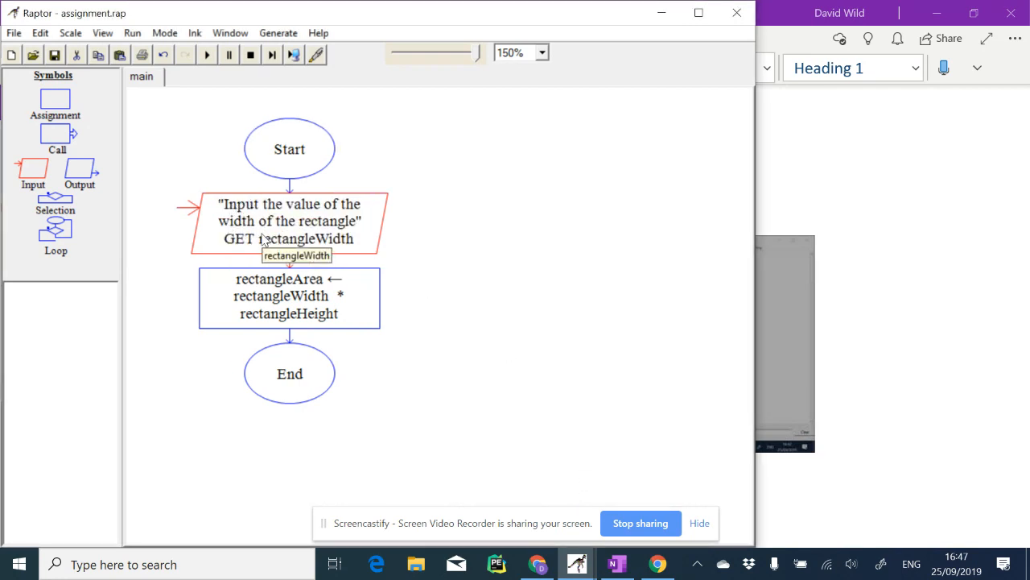
mouse_move(191, 232)
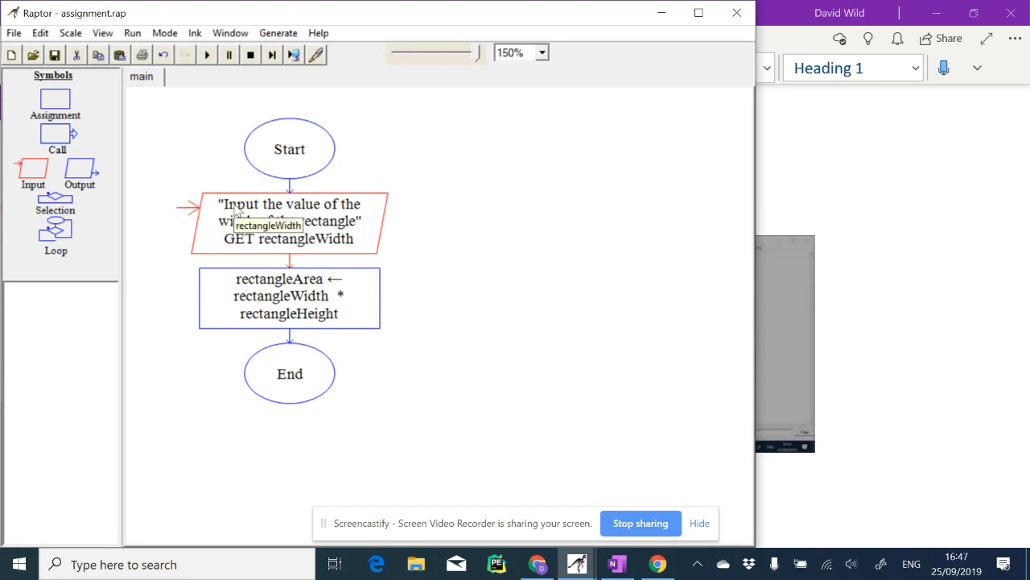
mouse_move(251, 241)
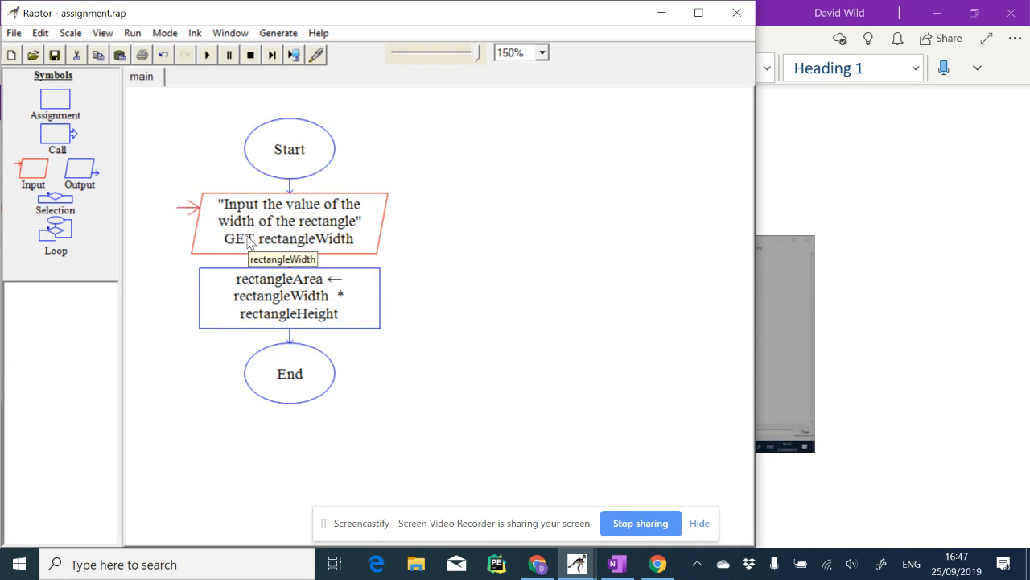
mouse_move(229, 238)
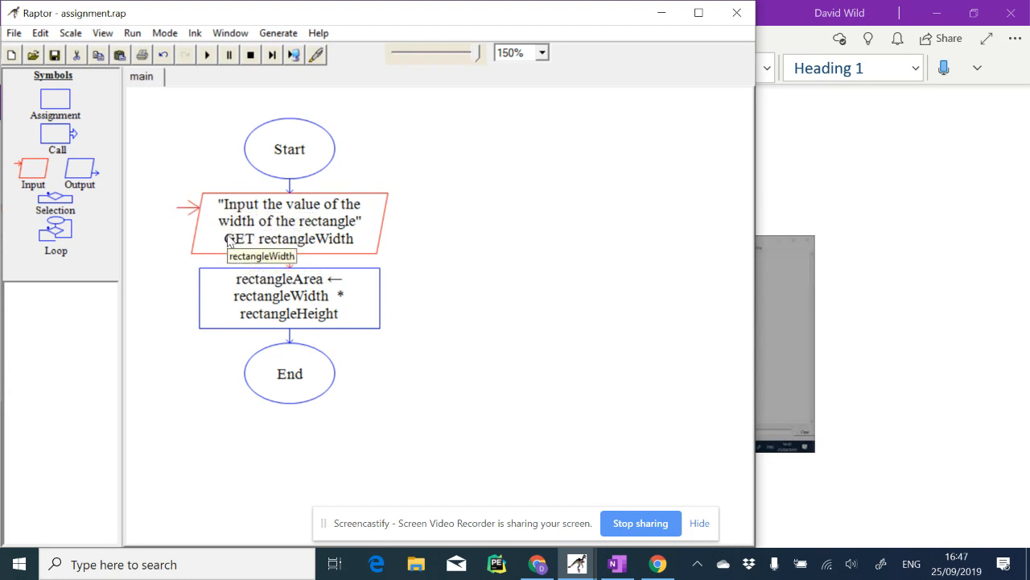
mouse_move(290, 218)
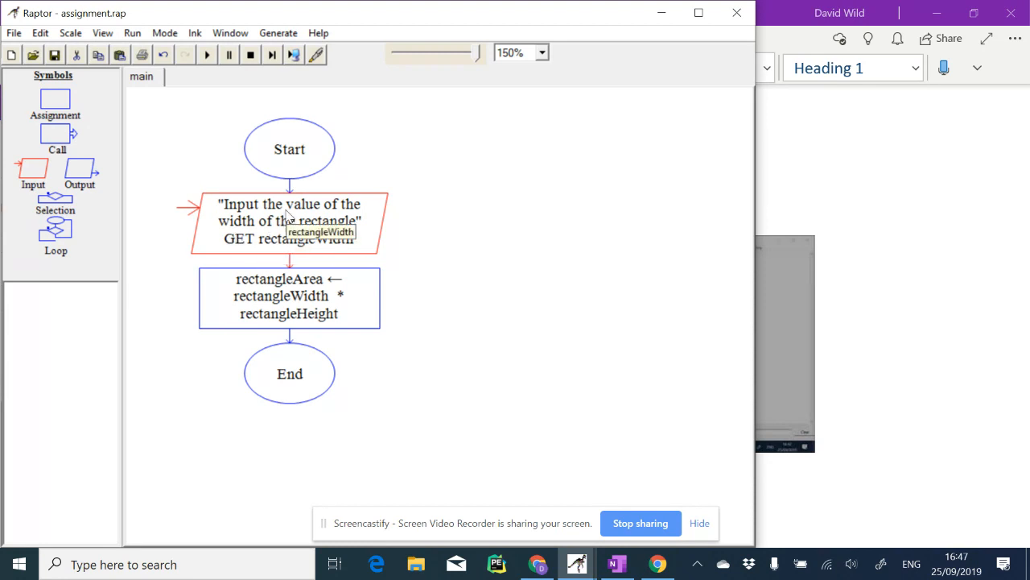
double_click(290, 220)
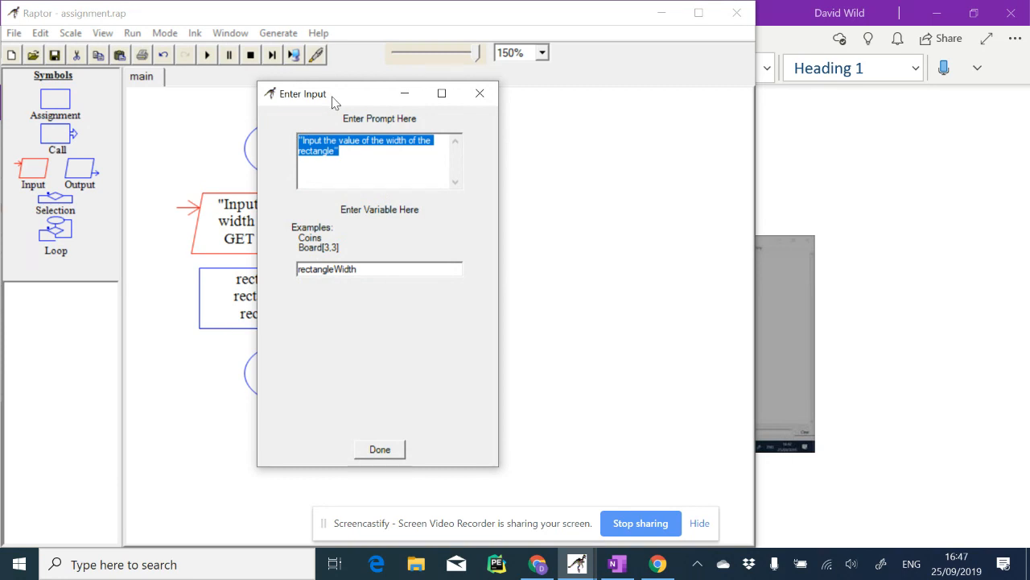
left_click_drag(330, 94, 475, 123)
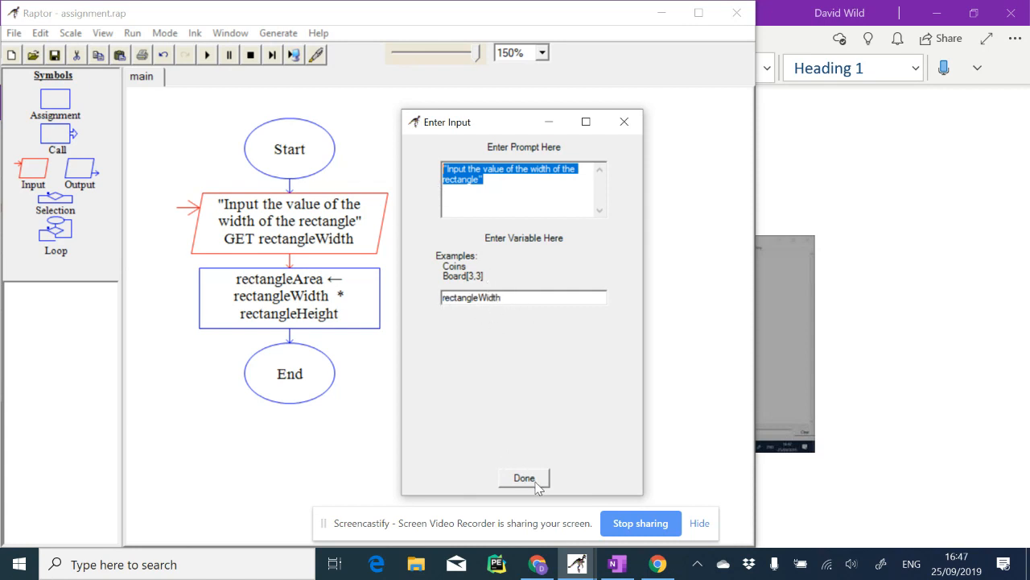
left_click(523, 476)
type("\"Input the")
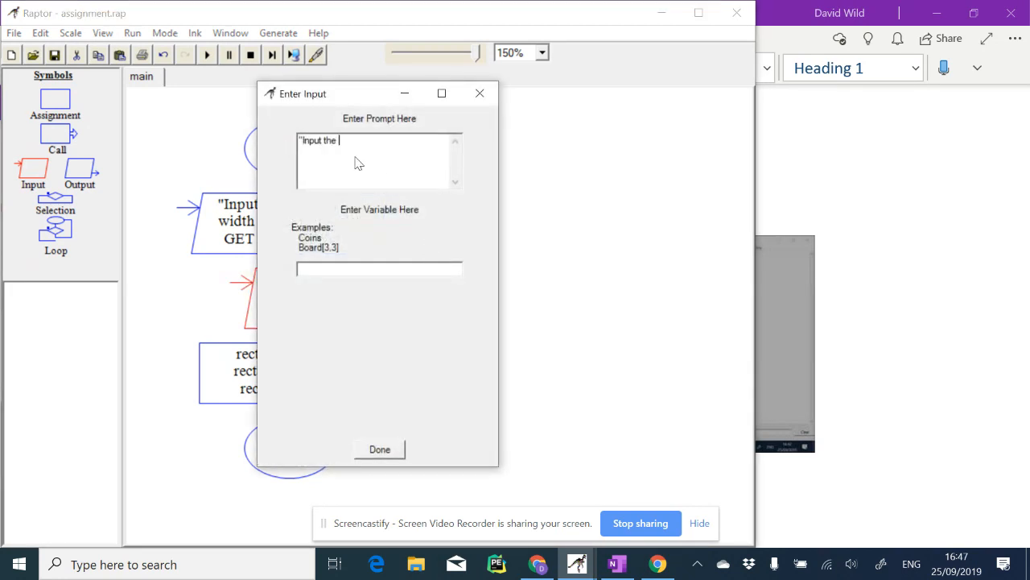
Step: Set the second input's prompt to the rectangle height and its variable to rectangleHeight
type("value of the rectangle h")
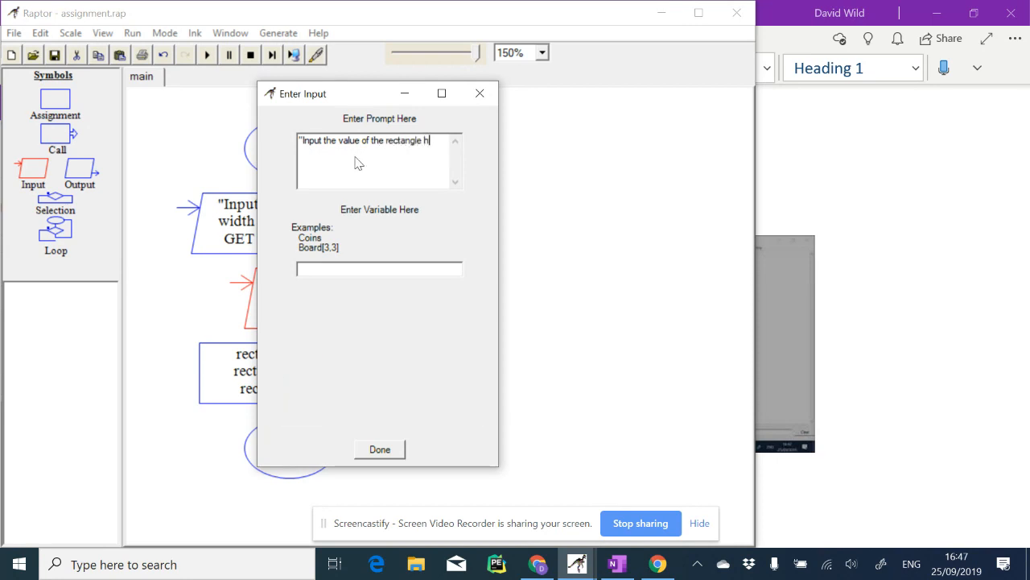
type("eight2")
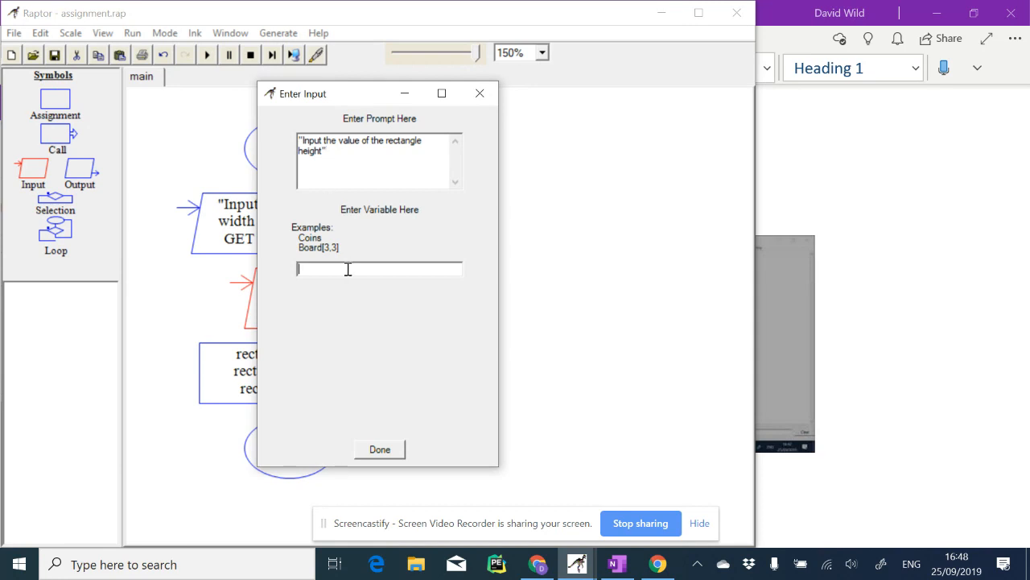
type("rectangleHeight")
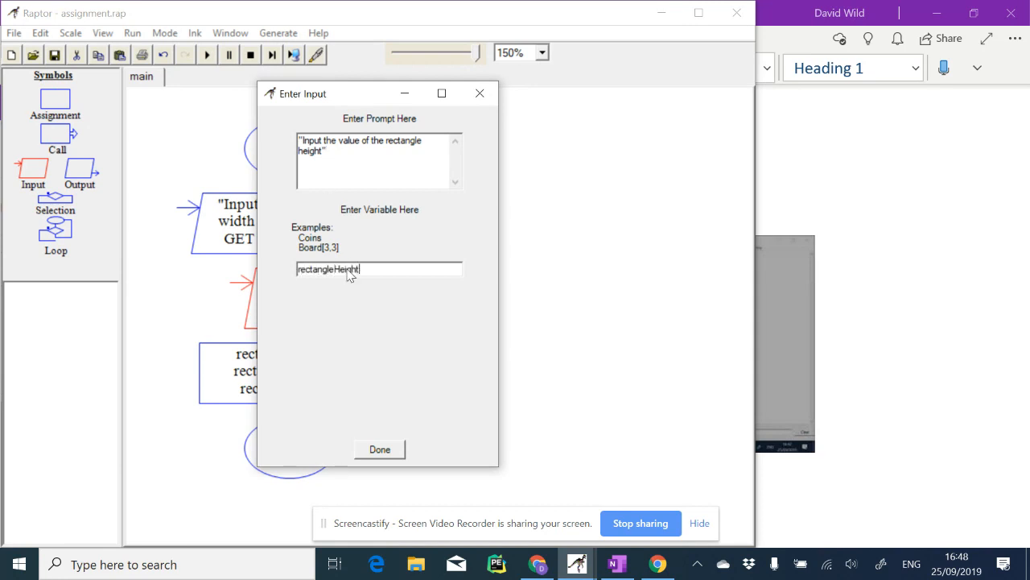
left_click(379, 449)
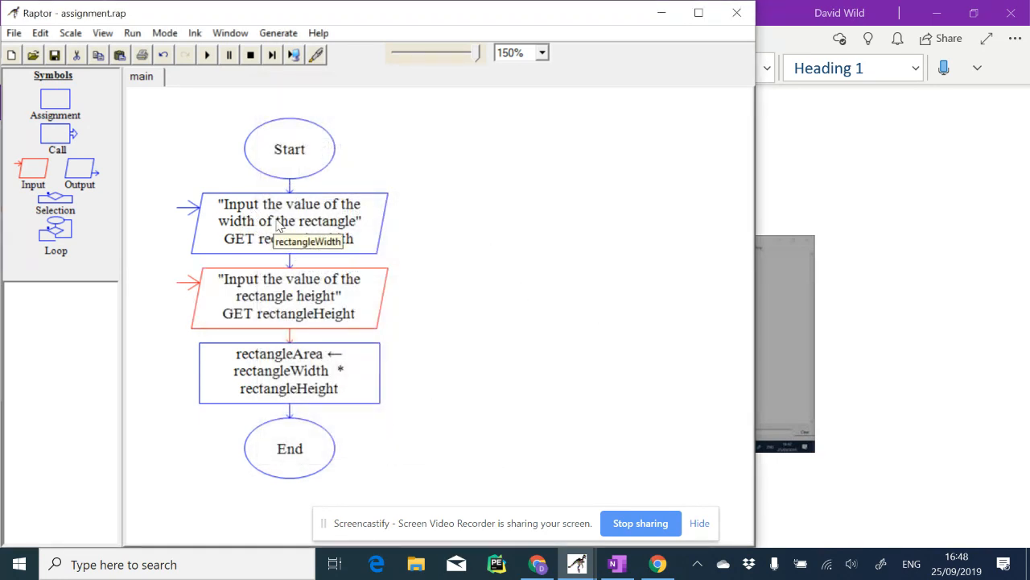
mouse_move(266, 322)
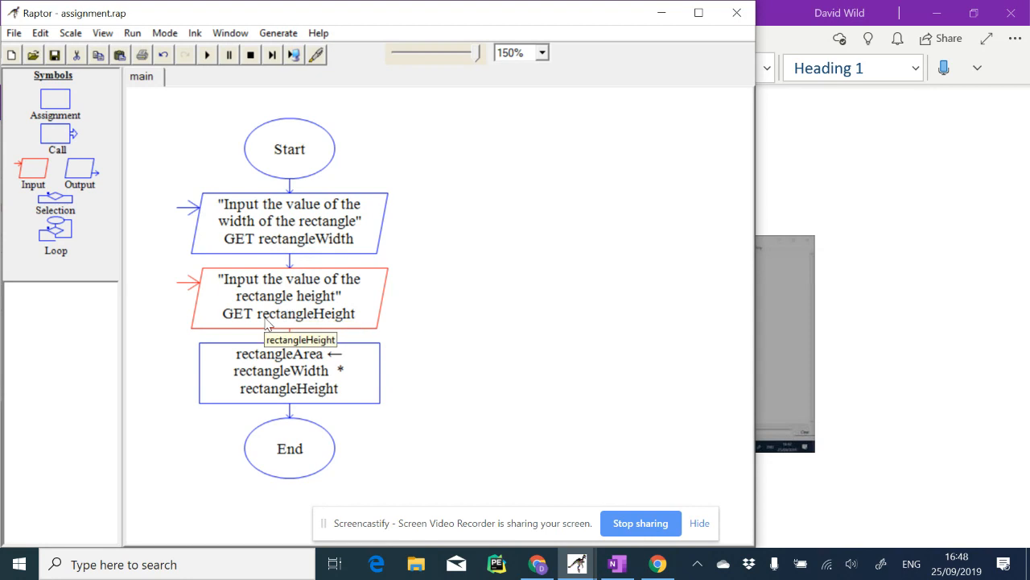
mouse_move(225, 222)
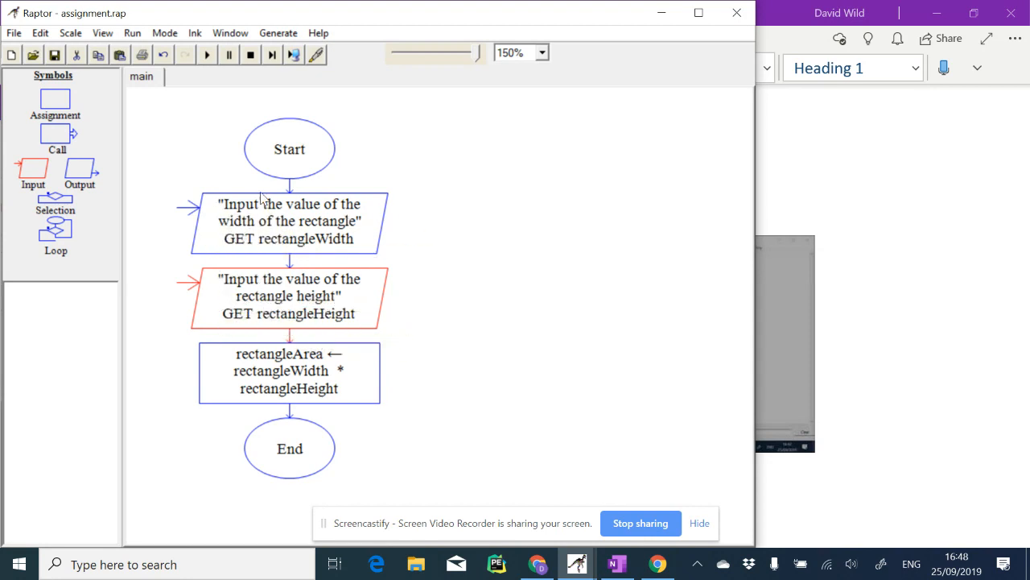
mouse_move(309, 313)
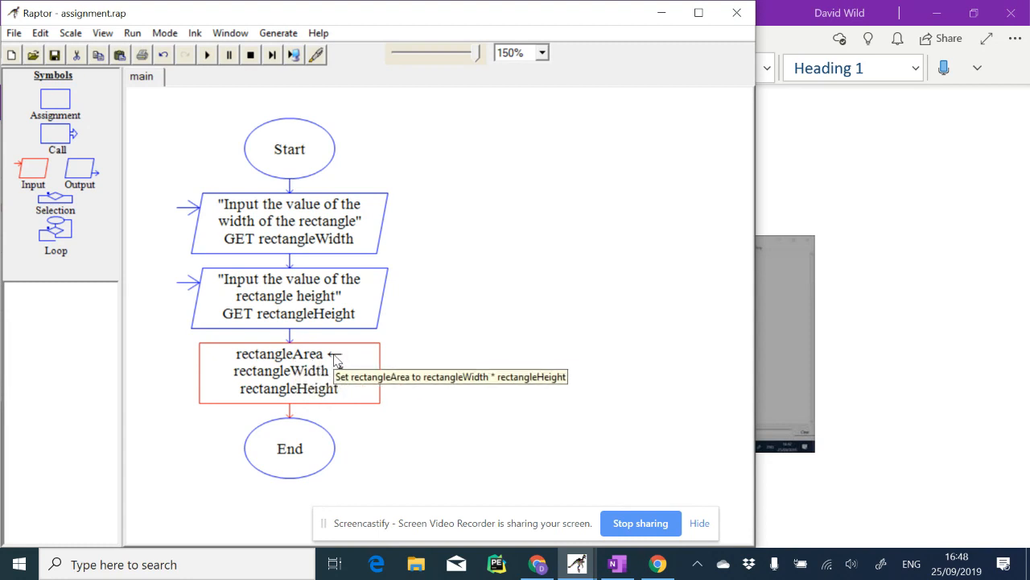
mouse_move(293, 222)
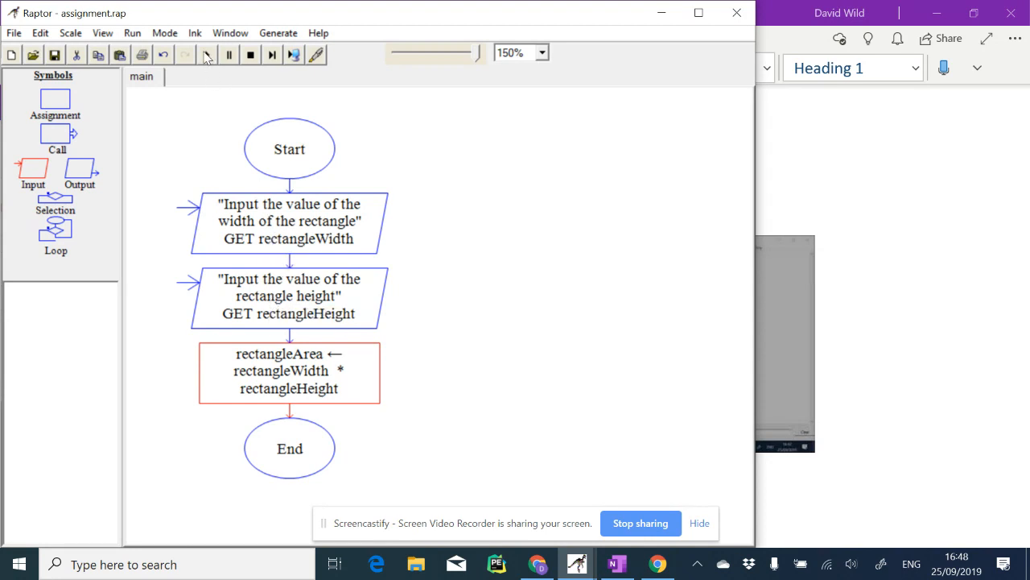
left_click(206, 55)
type("7")
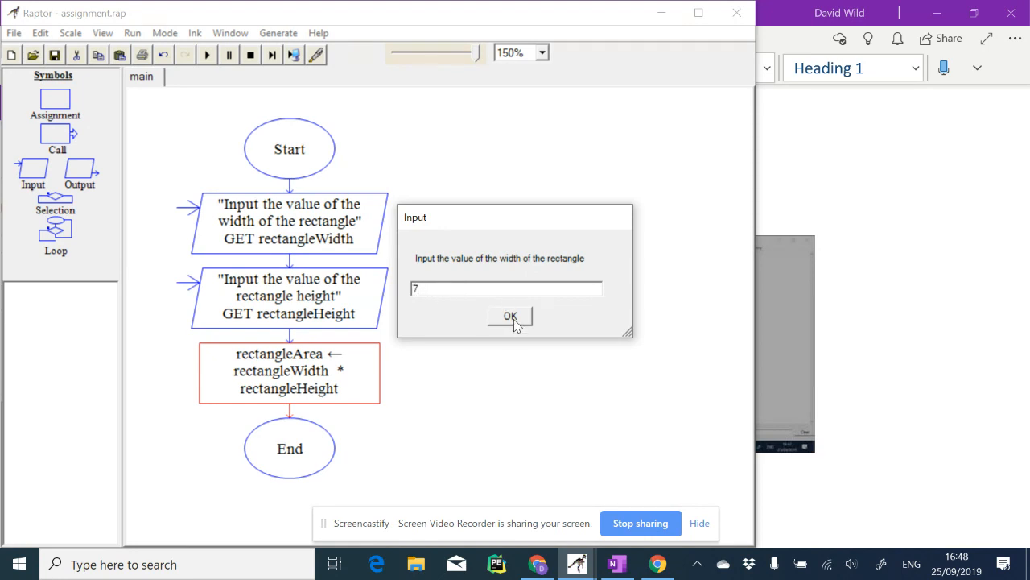
Step: Answer the prompts with width 7 and height 8, giving rectangleArea 56
left_click(509, 316)
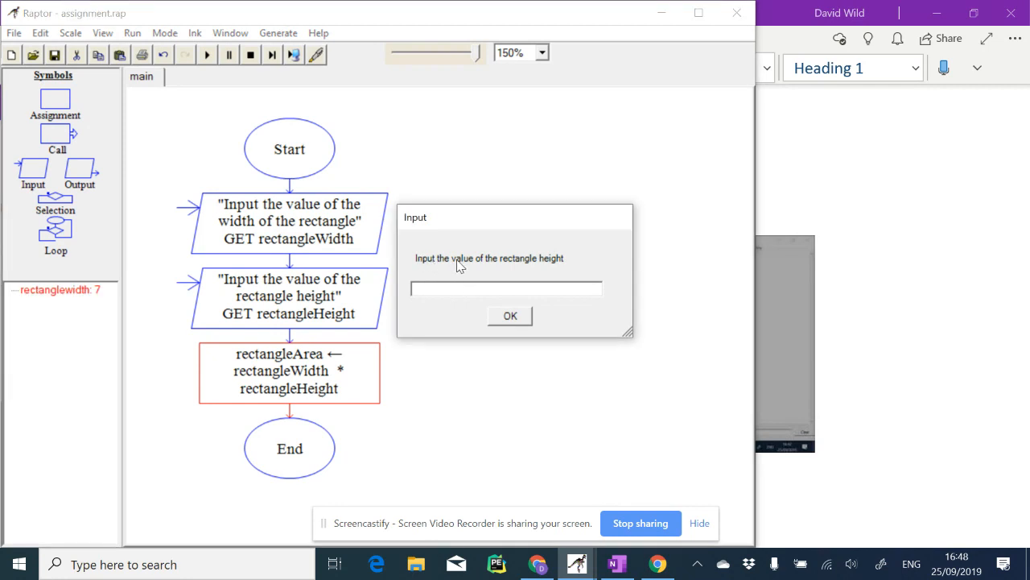
mouse_move(438, 303)
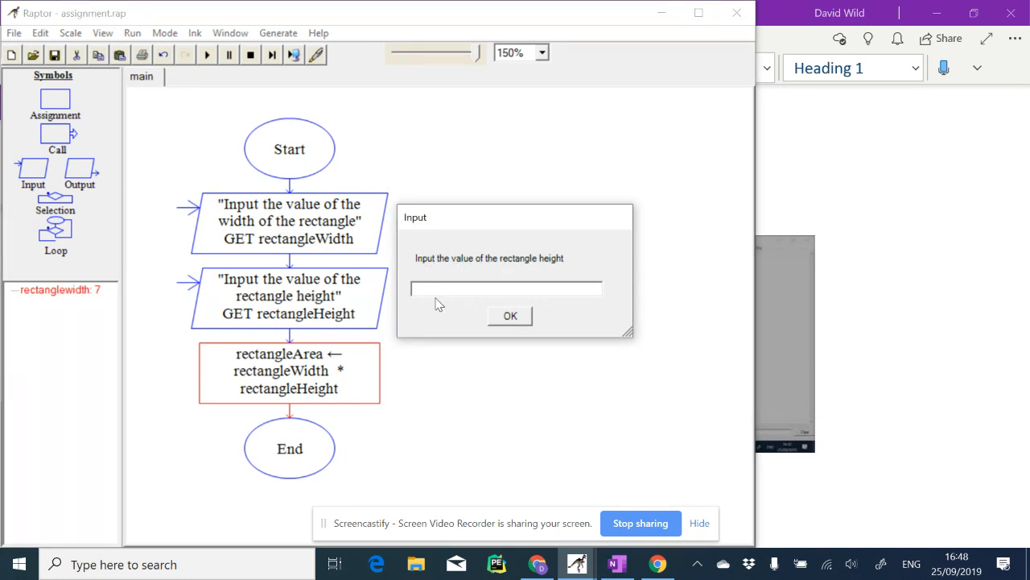
left_click(509, 314)
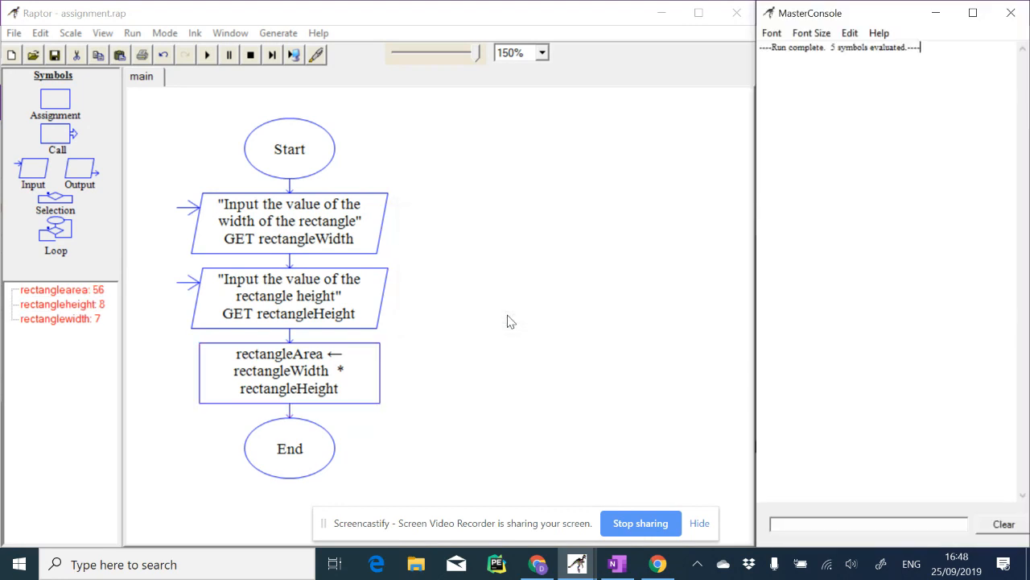
left_click(62, 290)
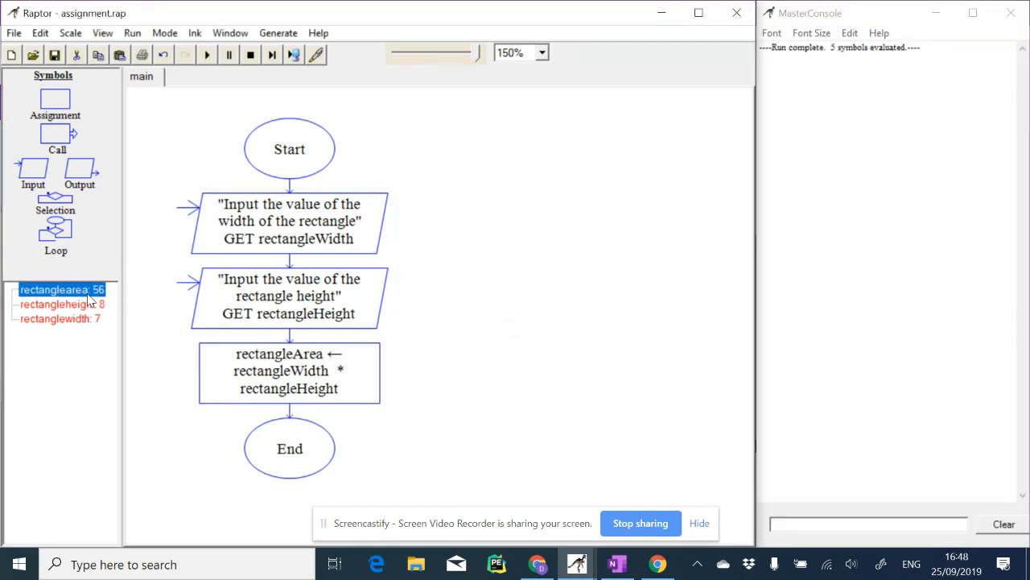
mouse_move(98, 325)
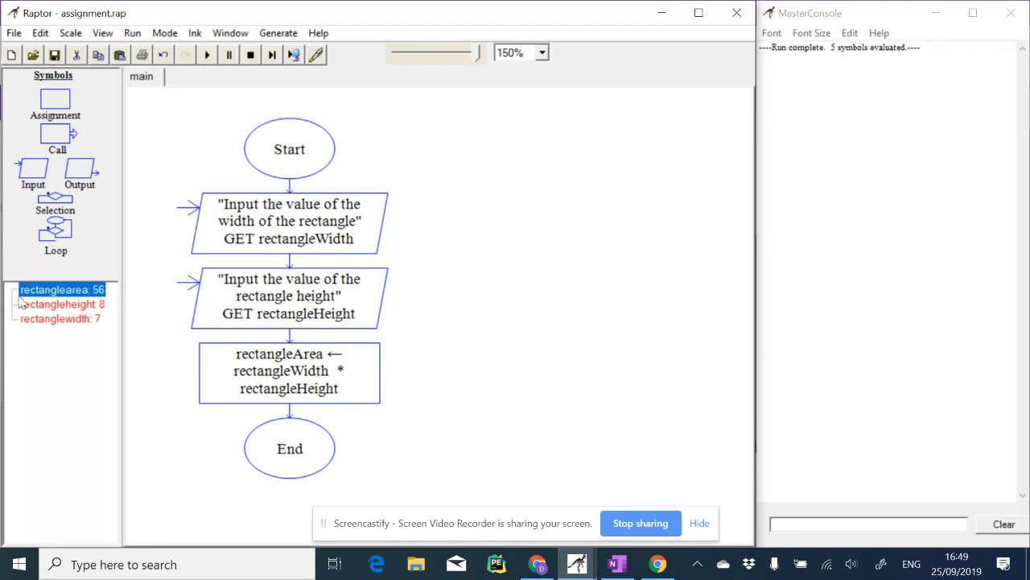
left_click(56, 290)
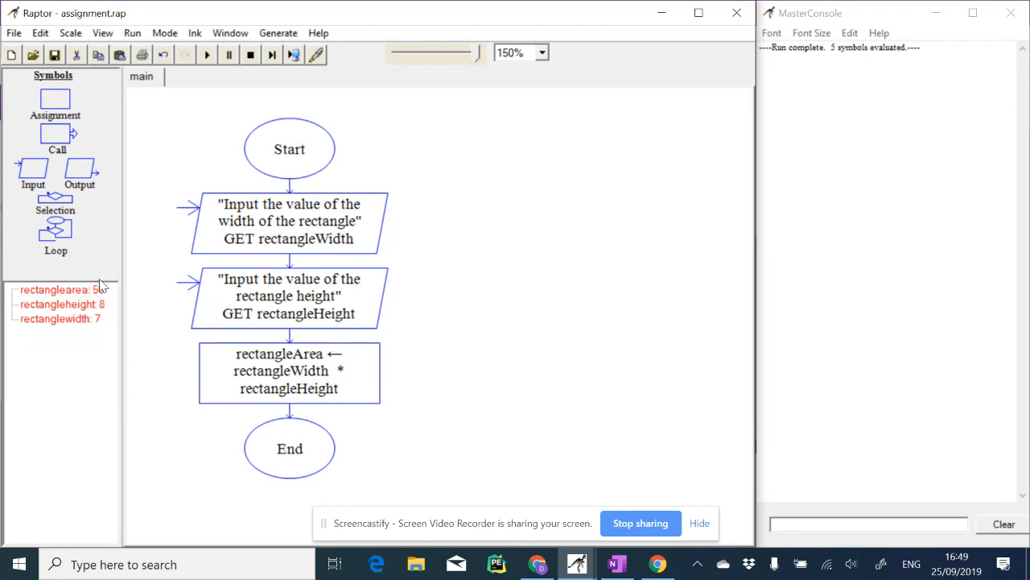
left_click(61, 303)
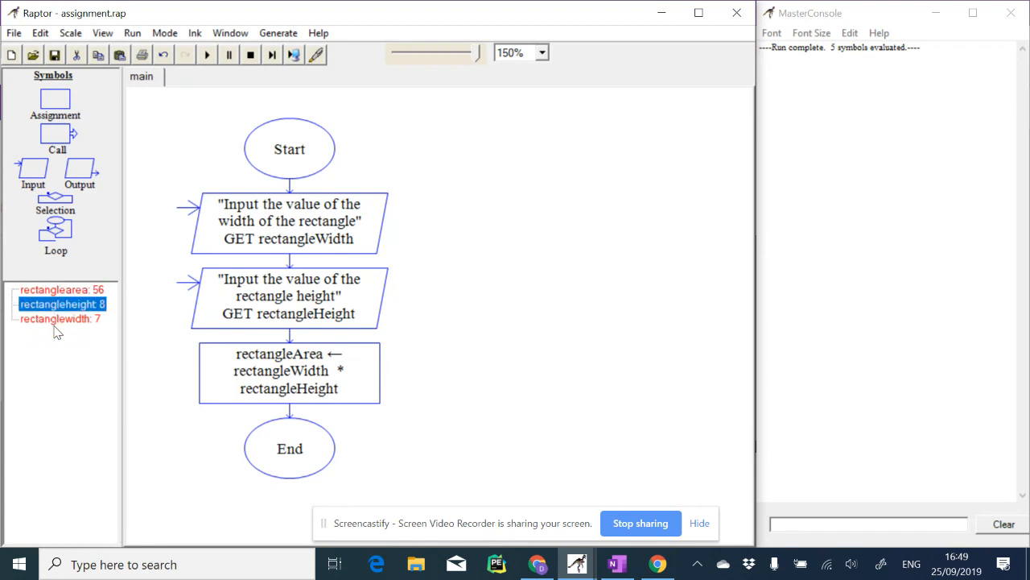
left_click(58, 319)
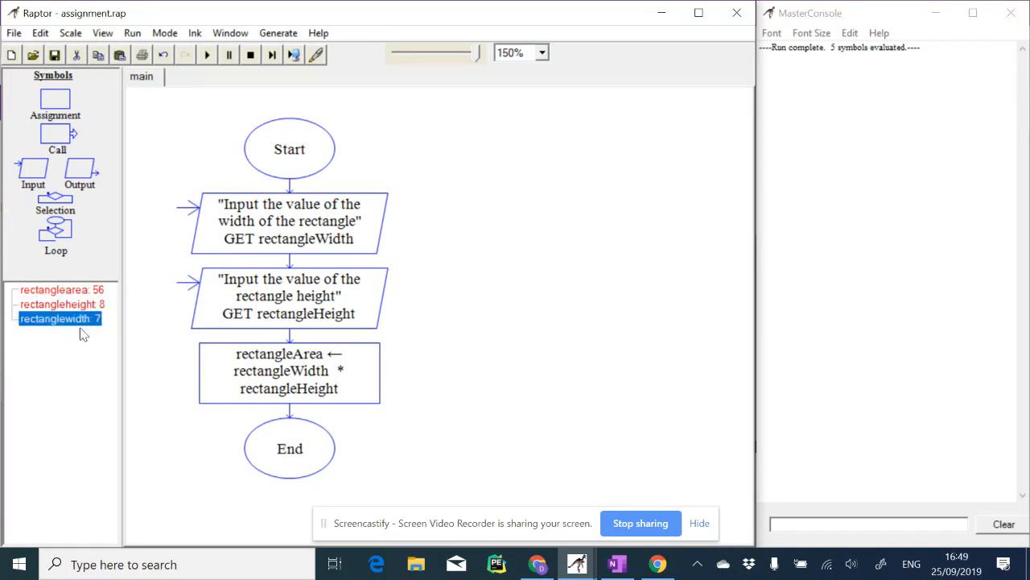